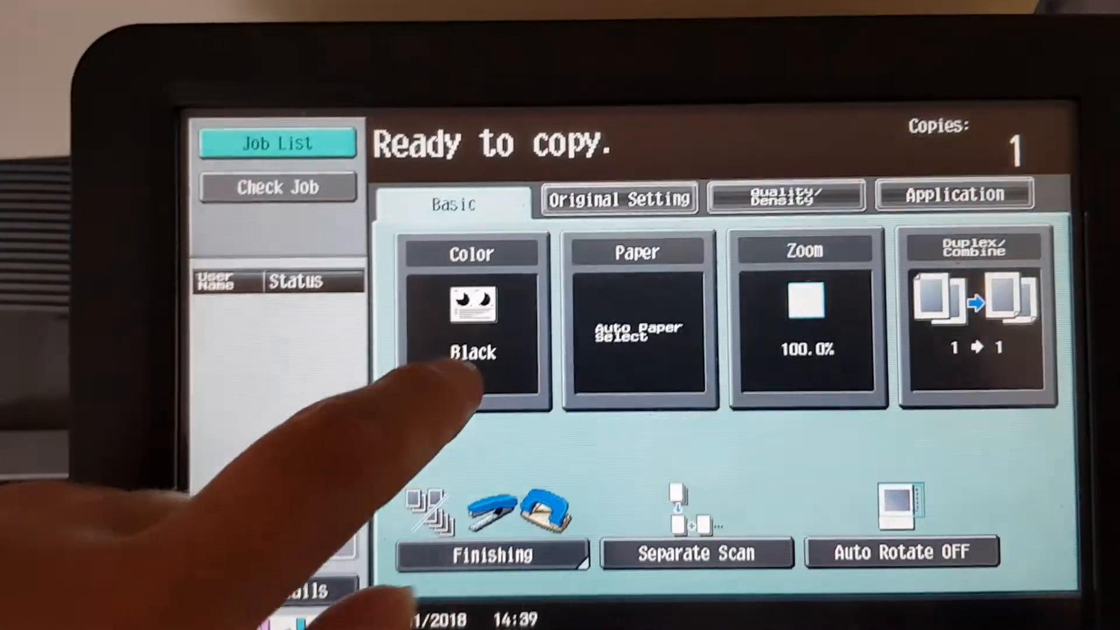
Step: Set copying to Single Color yellow, briefly trying cyan first, and show the paper options
{"action": "left_click", "coordinate": [471, 328]}
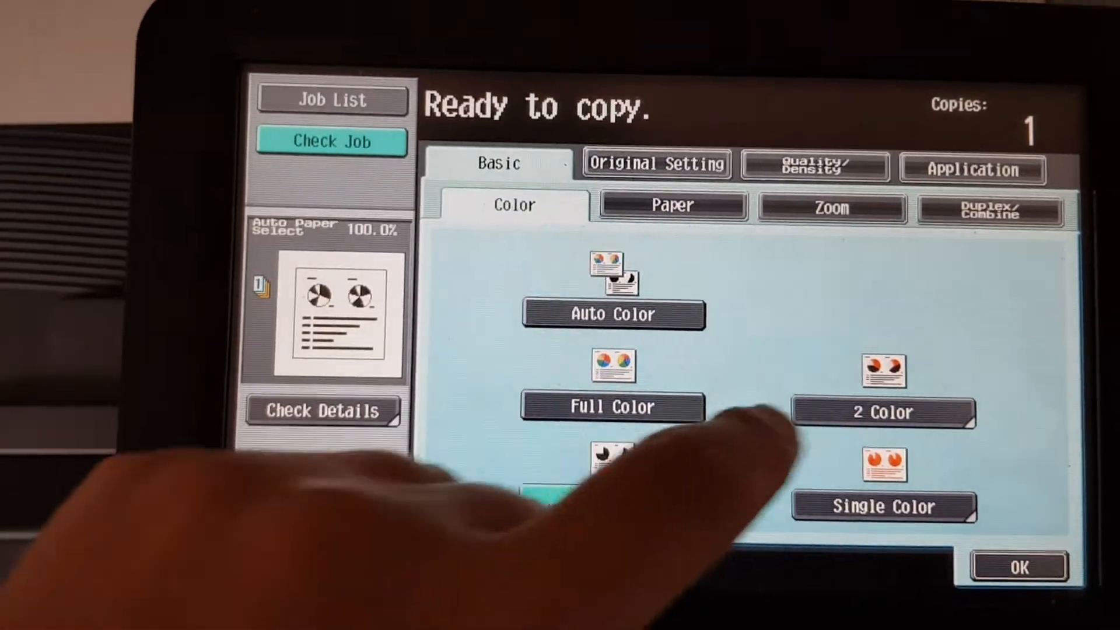
{"action": "left_click", "coordinate": [576, 488]}
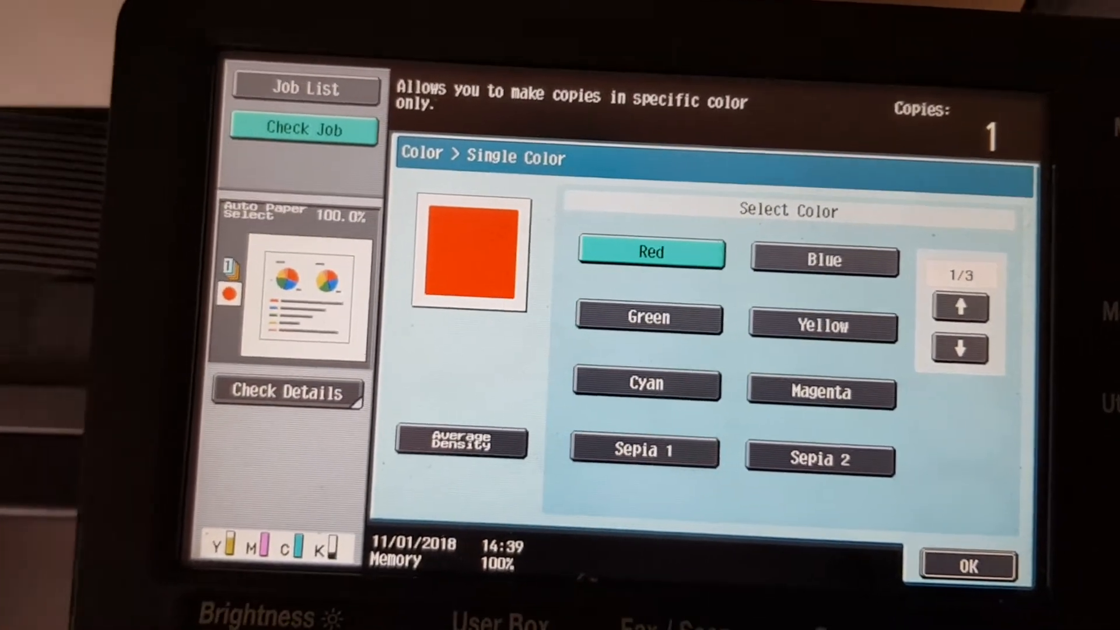
{"action": "left_click", "coordinate": [820, 326]}
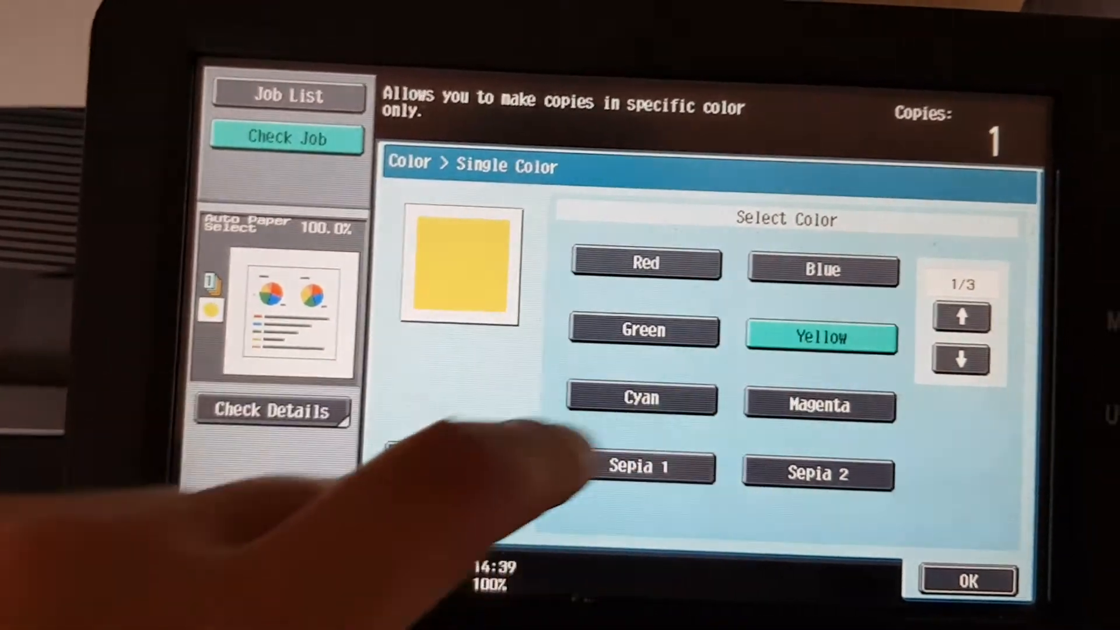
{"action": "left_click", "coordinate": [616, 399]}
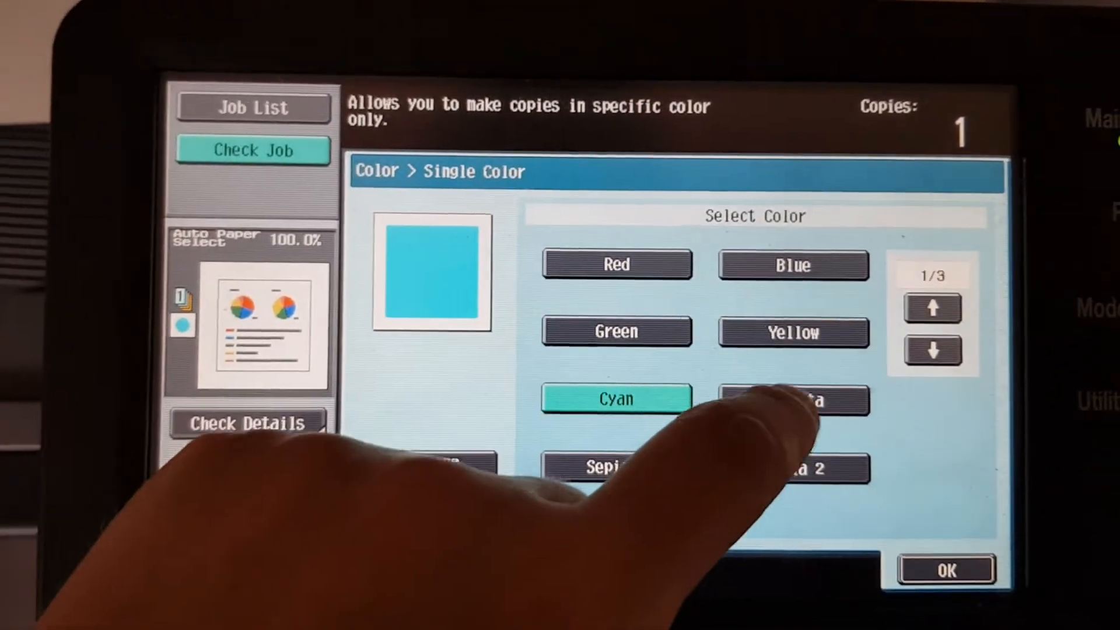
{"action": "left_click", "coordinate": [793, 331]}
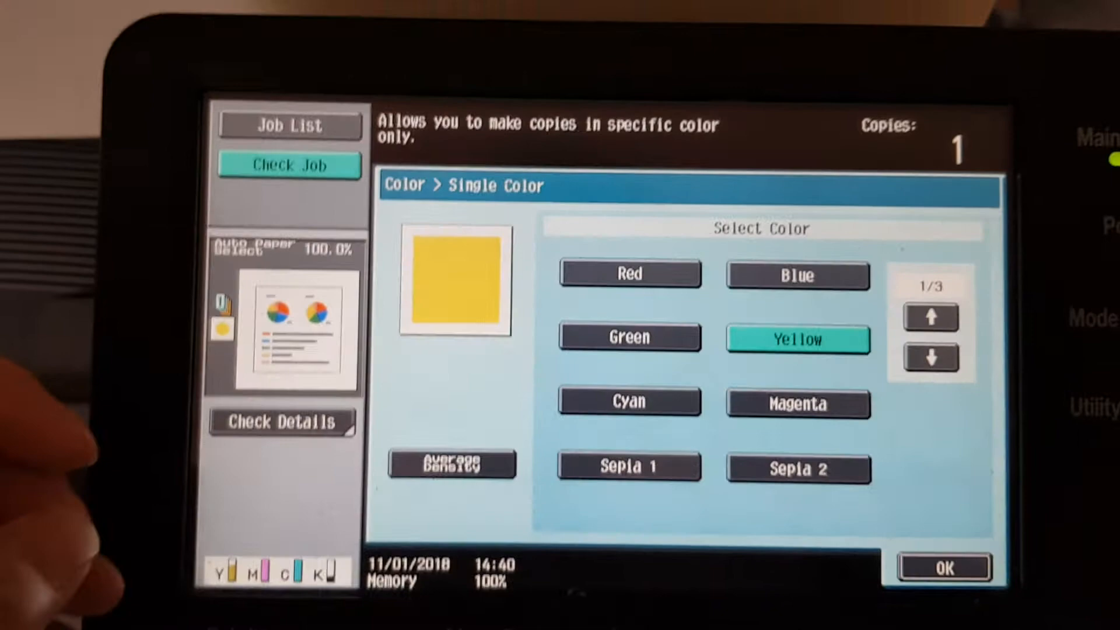
{"action": "left_click", "coordinate": [943, 567]}
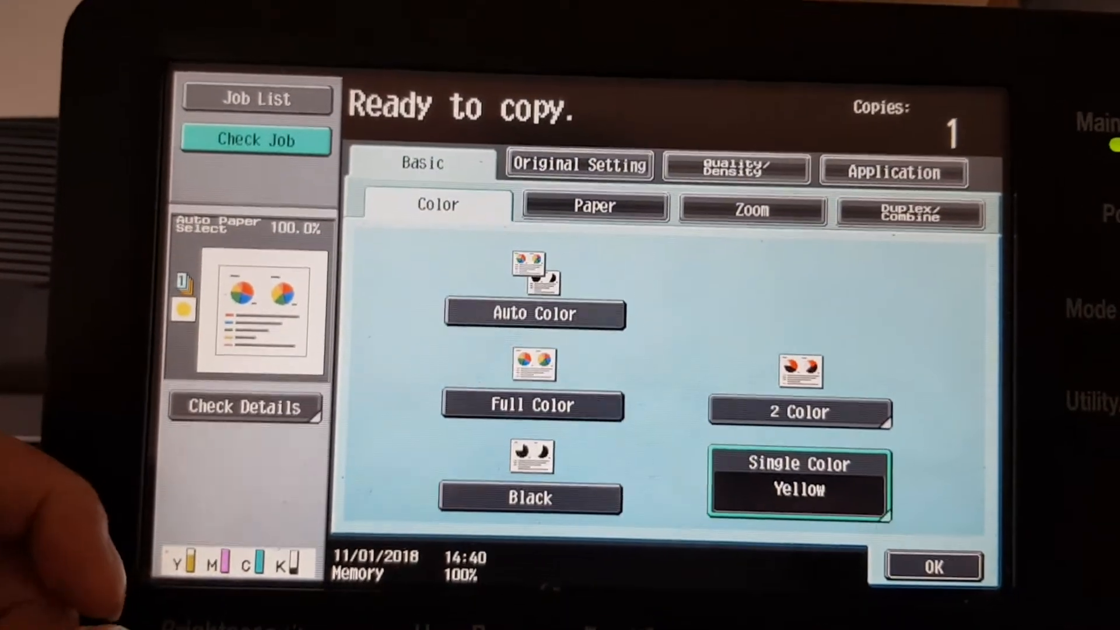
{"action": "left_click", "coordinate": [592, 206]}
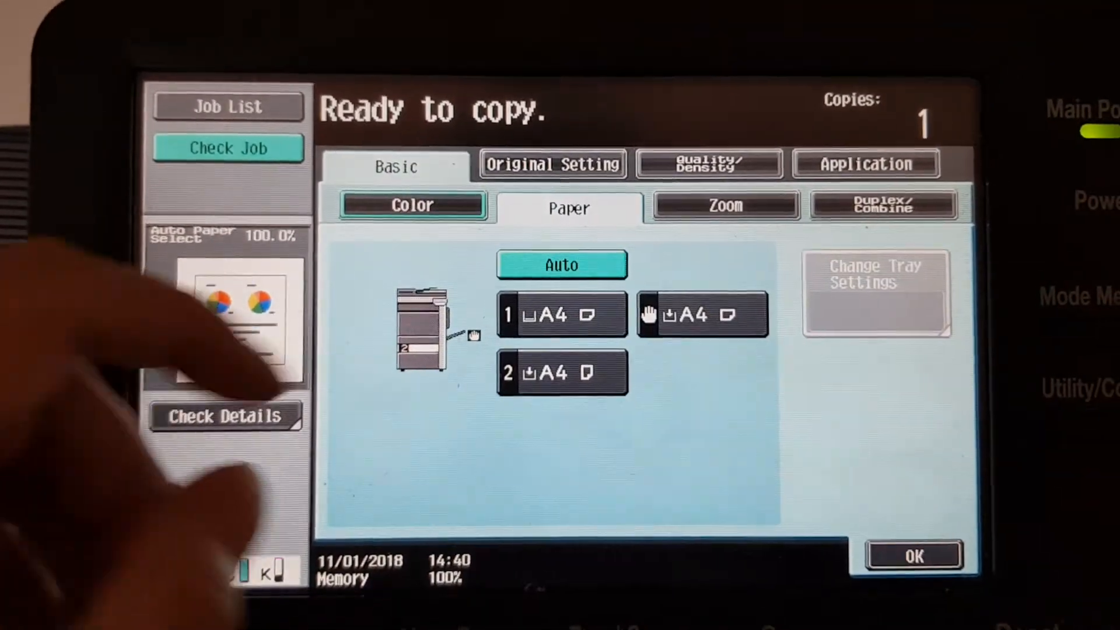
Step: Set the Original Type to Text in the Quality/Density settings
{"action": "left_click", "coordinate": [914, 556]}
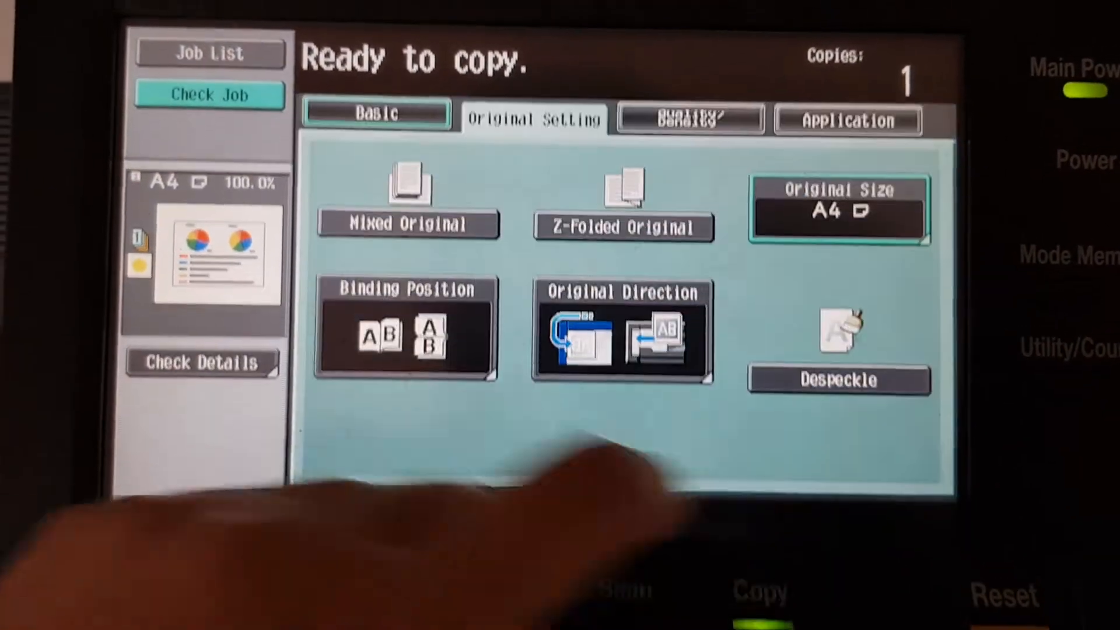
{"action": "left_click", "coordinate": [690, 118]}
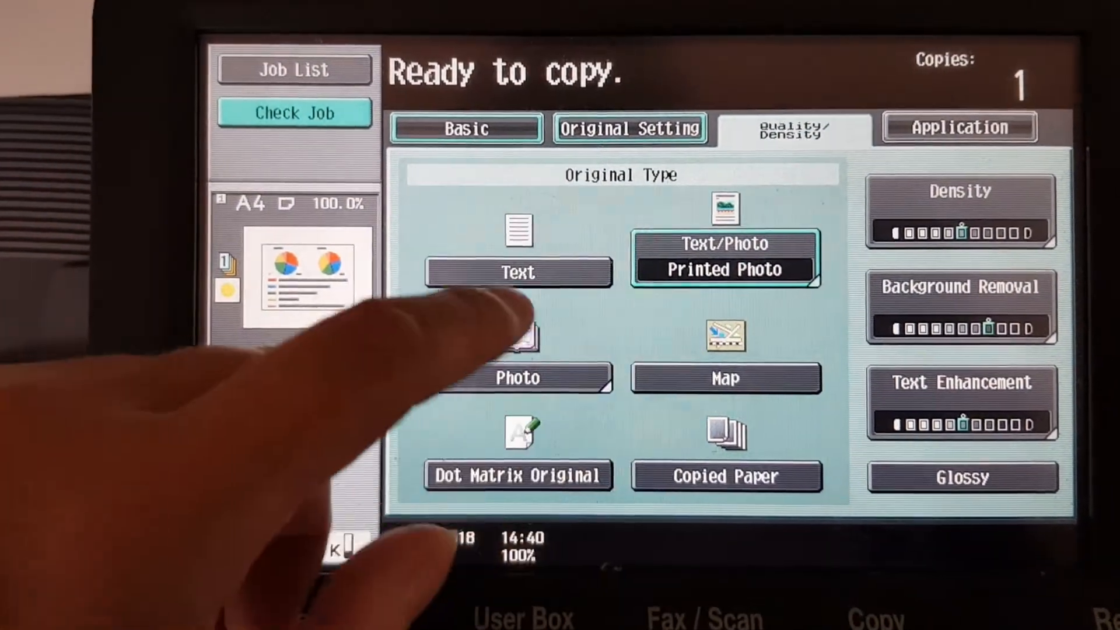
{"action": "left_click", "coordinate": [502, 271]}
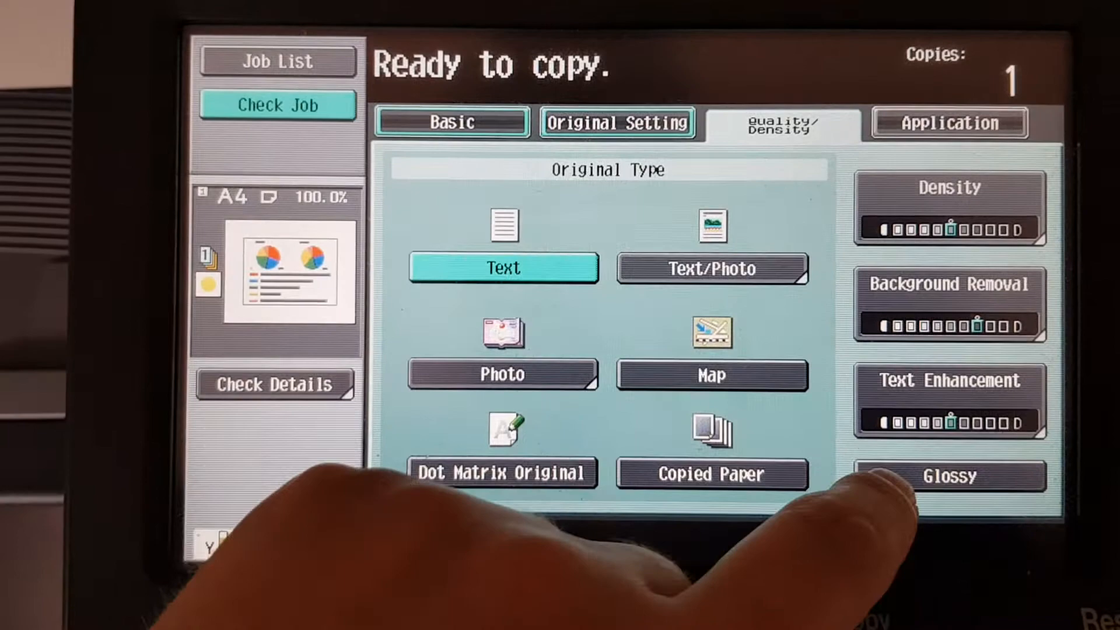
{"action": "left_click", "coordinate": [948, 400]}
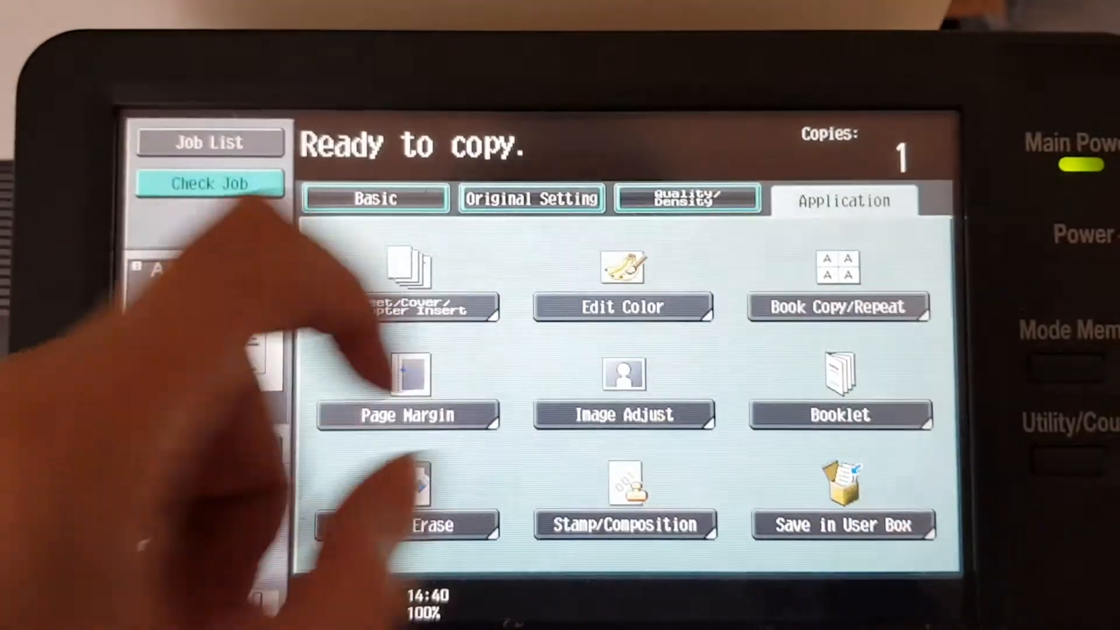
Step: In Edit Color > Color Adjust, adjust contrast, increase sharpness, and confirm
{"action": "left_click", "coordinate": [623, 307]}
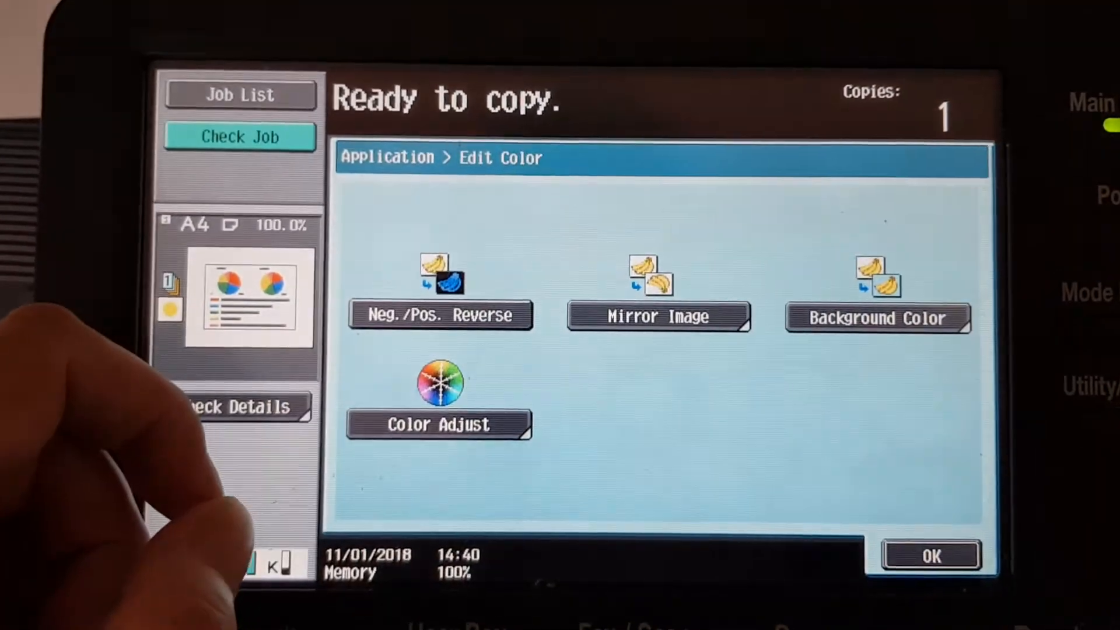
{"action": "left_click", "coordinate": [438, 423]}
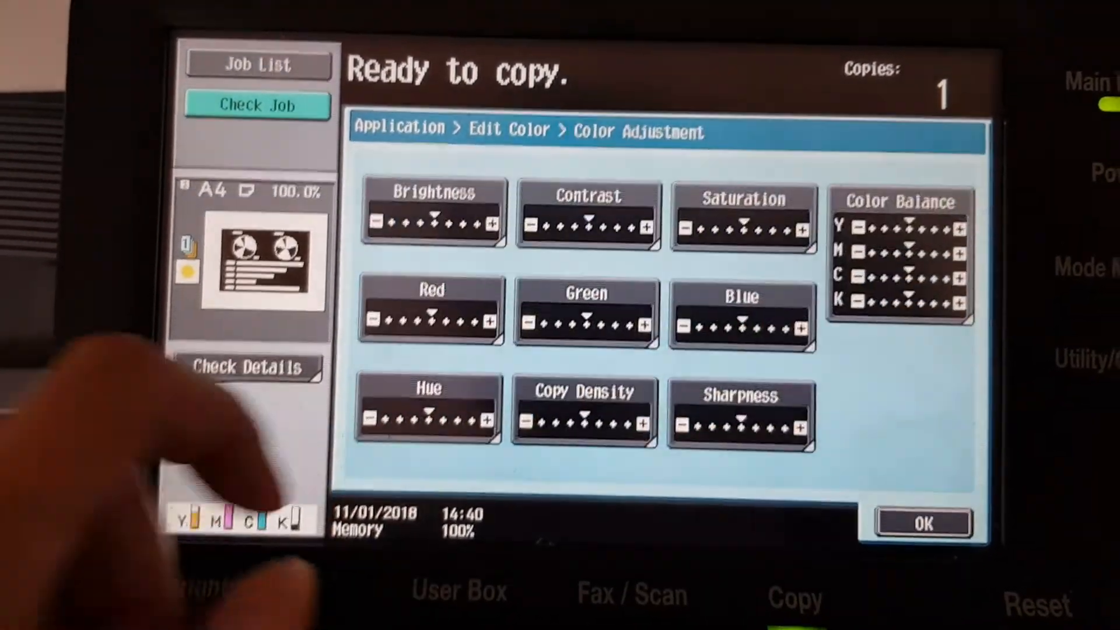
{"action": "left_click", "coordinate": [587, 214]}
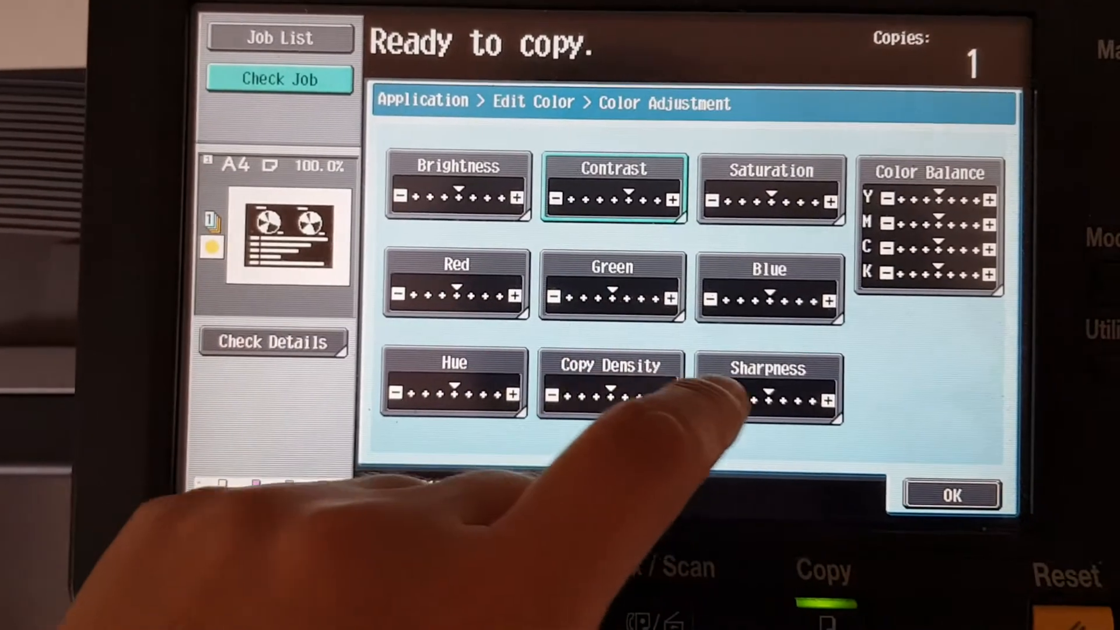
{"action": "left_click", "coordinate": [766, 386]}
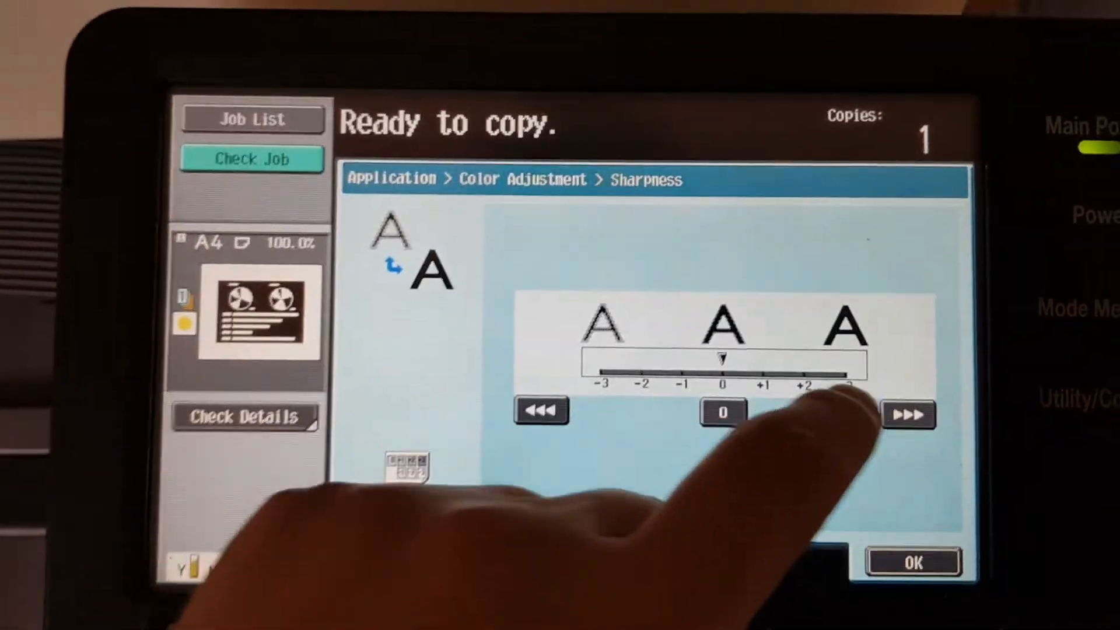
{"action": "left_click", "coordinate": [913, 560]}
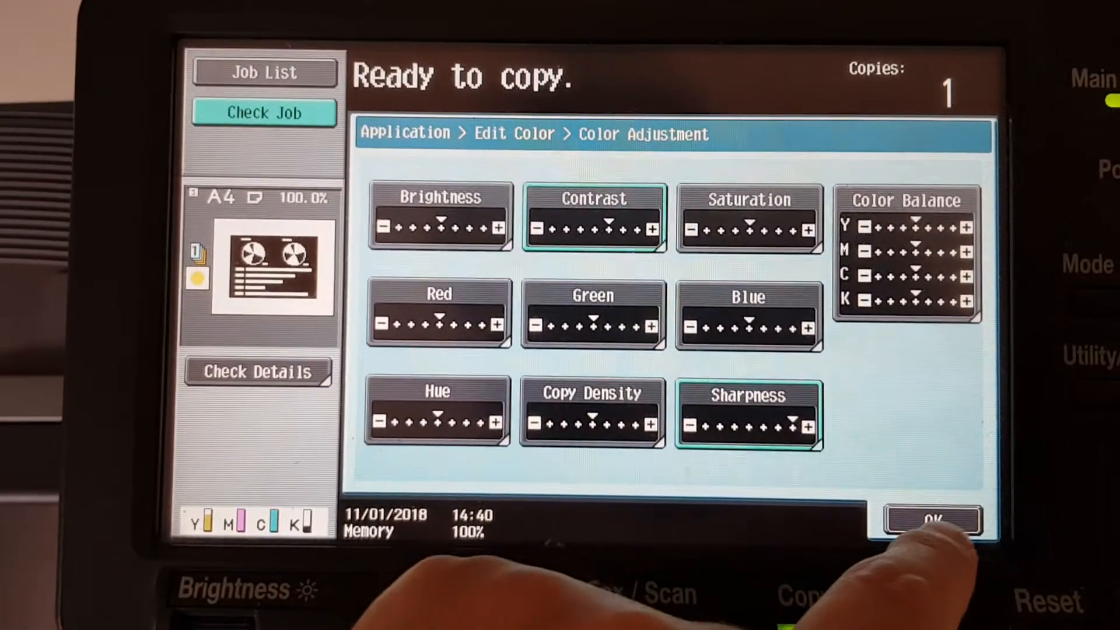
{"action": "left_click", "coordinate": [934, 517]}
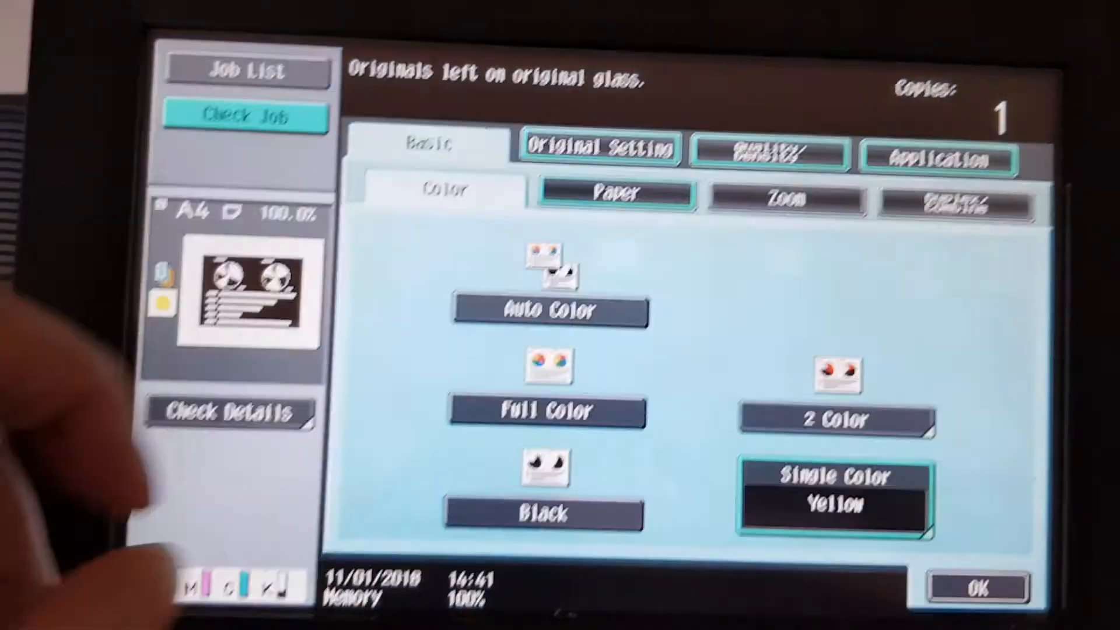
Step: Switch the single copy colour from yellow to cyan and confirm the colour settings
{"action": "left_click", "coordinate": [834, 489]}
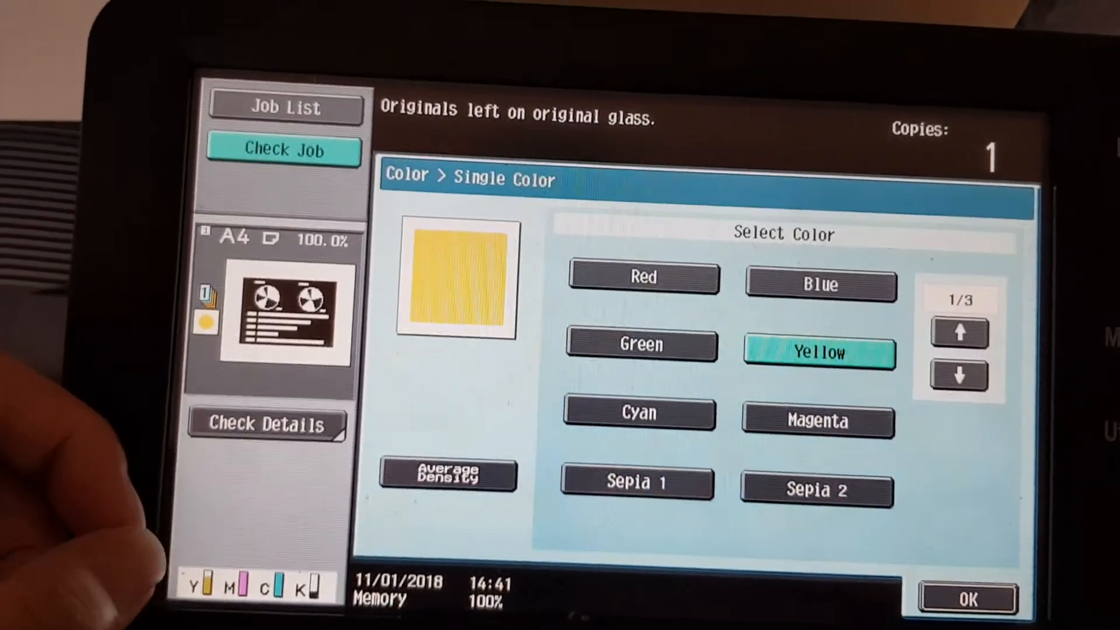
{"action": "left_click", "coordinate": [637, 413]}
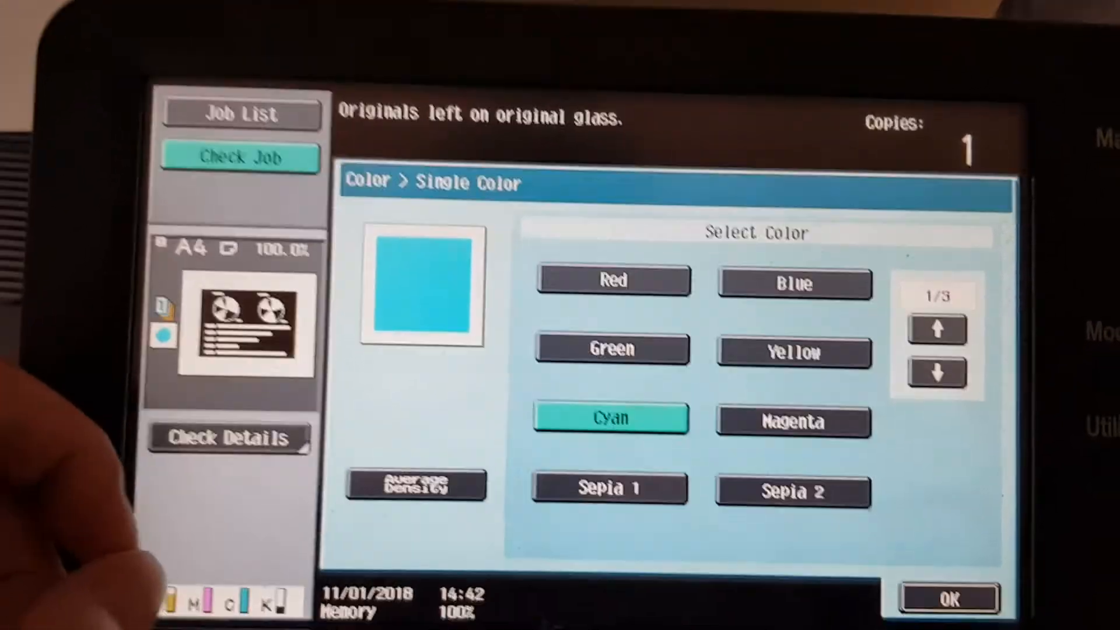
{"action": "left_click", "coordinate": [950, 598]}
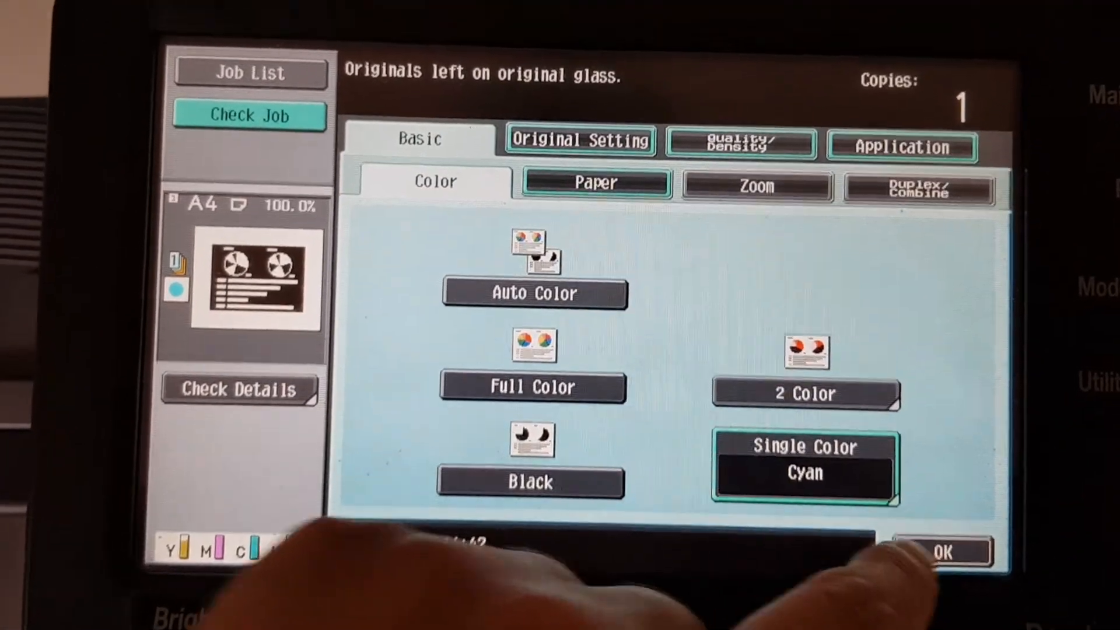
{"action": "left_click", "coordinate": [941, 551]}
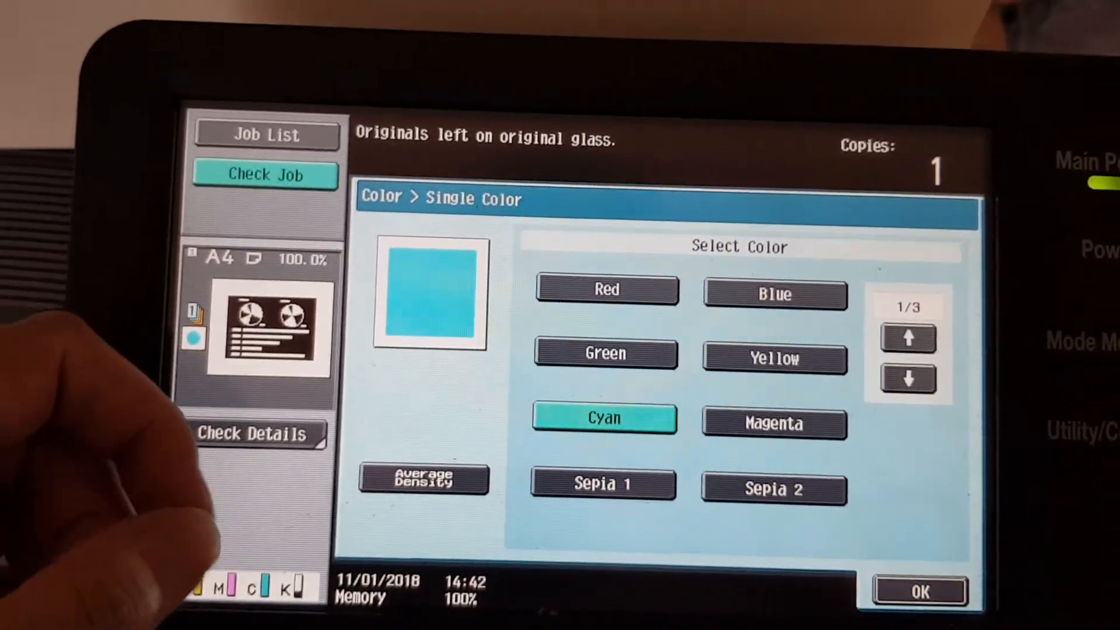
Step: Select Magenta in the Single Color choices
{"action": "left_click", "coordinate": [774, 423]}
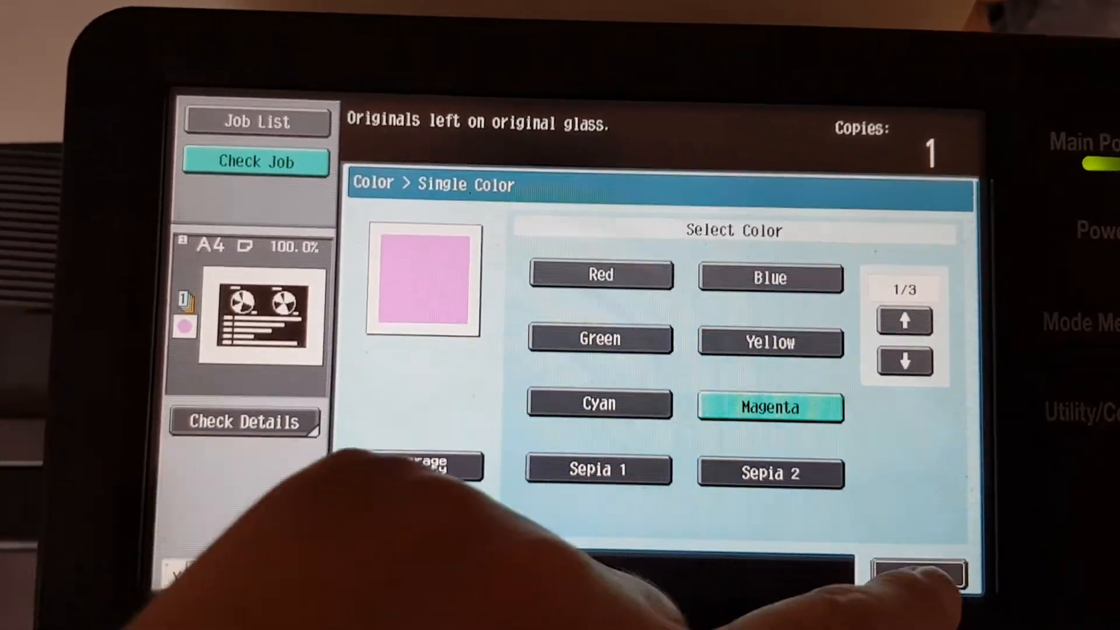